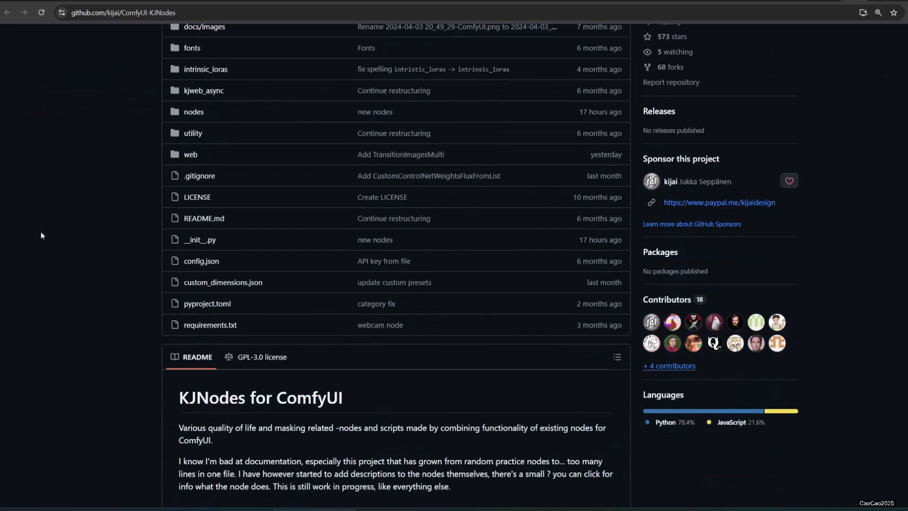
Scroll the KJNodes README past Installation to the Set/Get node description, then return to ComfyUI.
{"action": "scroll", "scroll_direction": "down", "scroll_amount": 3}
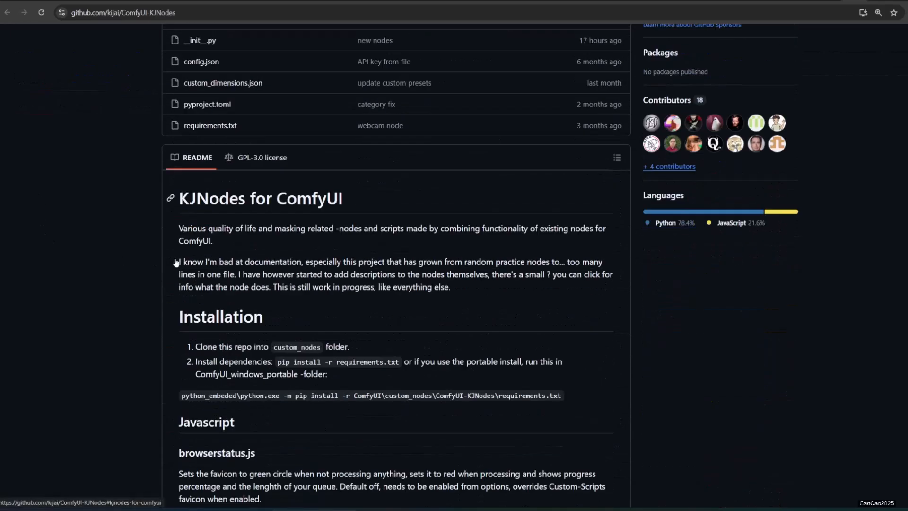
{"action": "scroll", "scroll_direction": "down", "scroll_amount": 3}
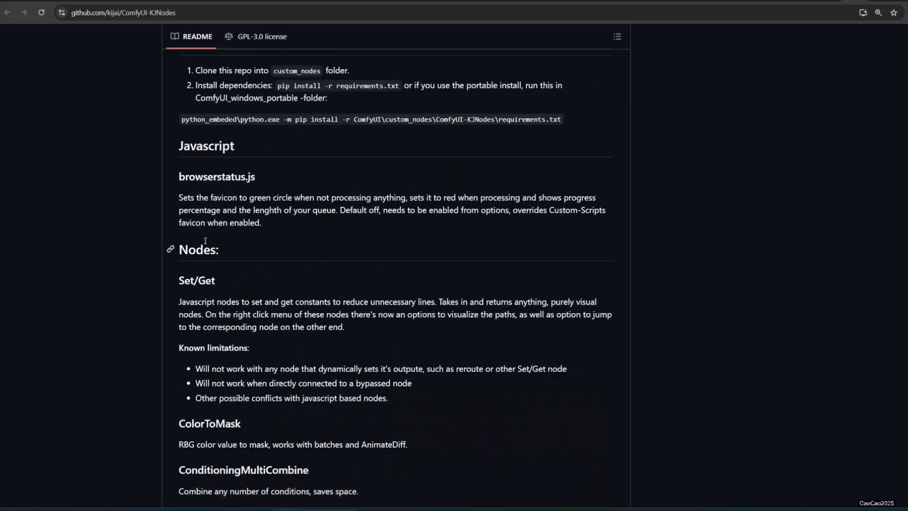
{"action": "left_click", "coordinate": [122, 12]}
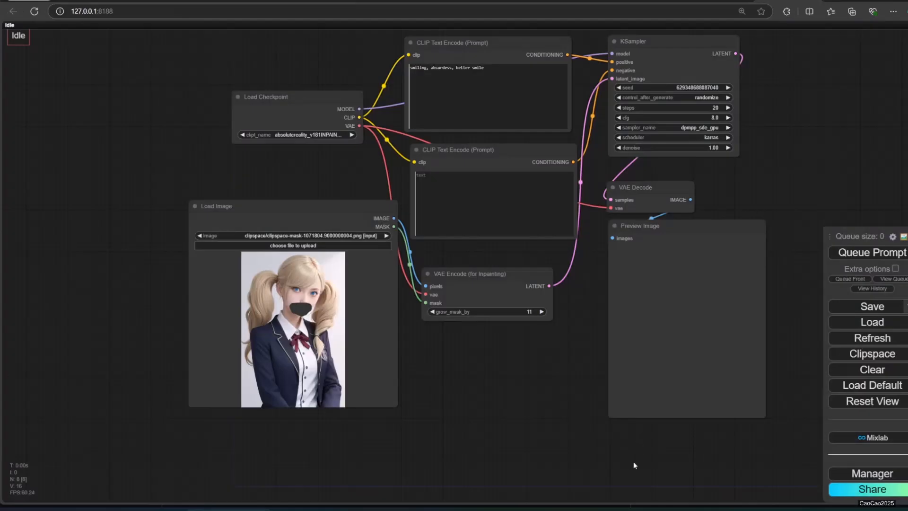
{"action": "left_click", "coordinate": [872, 473]}
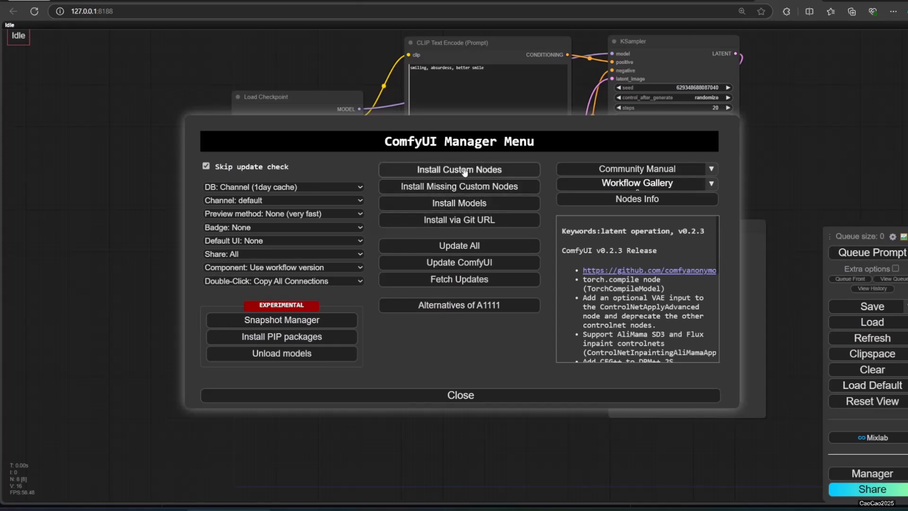
{"action": "left_click", "coordinate": [458, 220]}
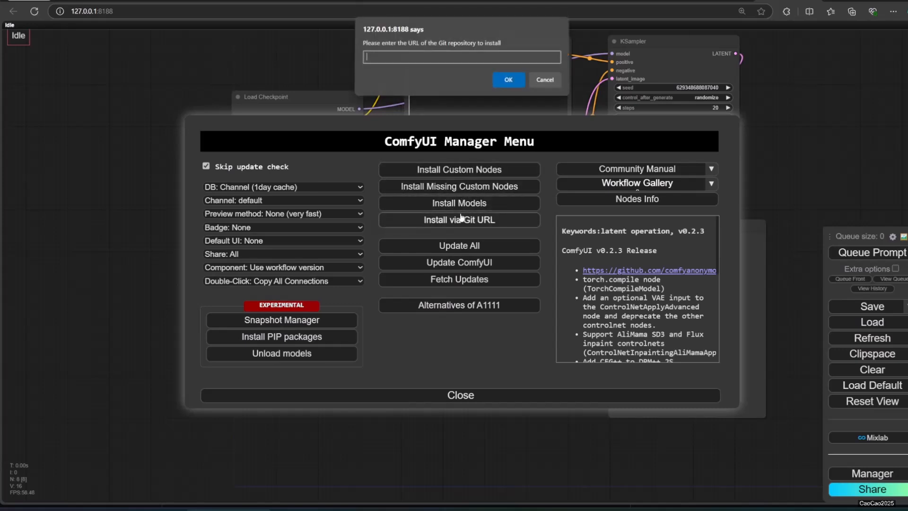
{"action": "type", "text": "https://github.com/kijai/ComfyUI-KJNodes"}
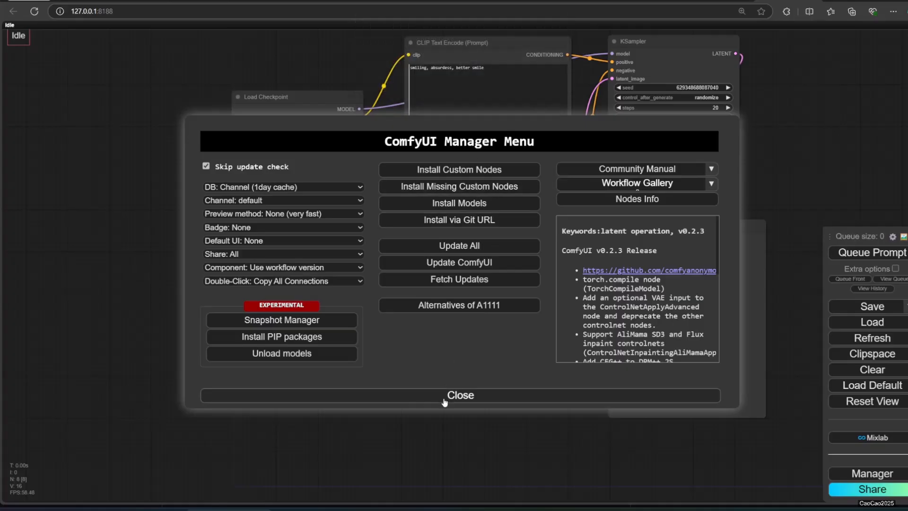
Dismiss the Manager, shift Load Checkpoint left and add a SetNode fed by its VAE output.
{"action": "left_click", "coordinate": [460, 394]}
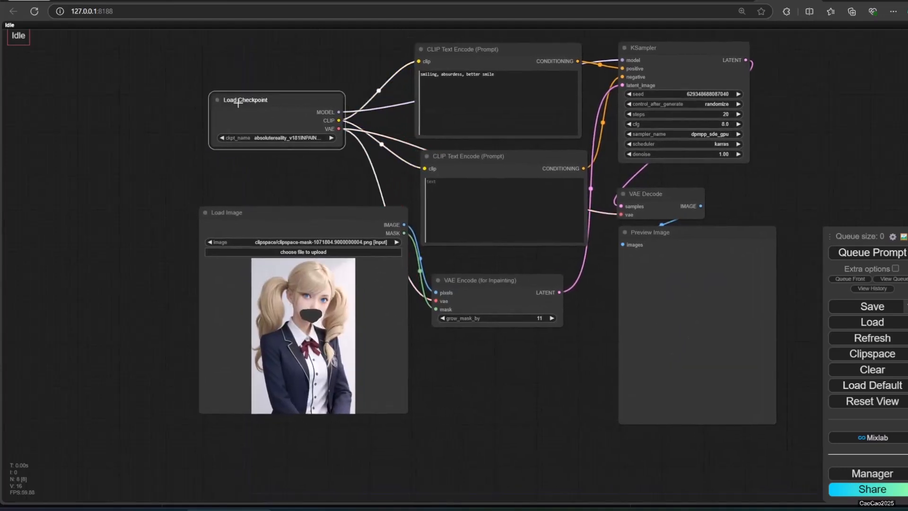
{"action": "left_click_drag", "start_coordinate": [246, 99], "coordinate": [208, 97]}
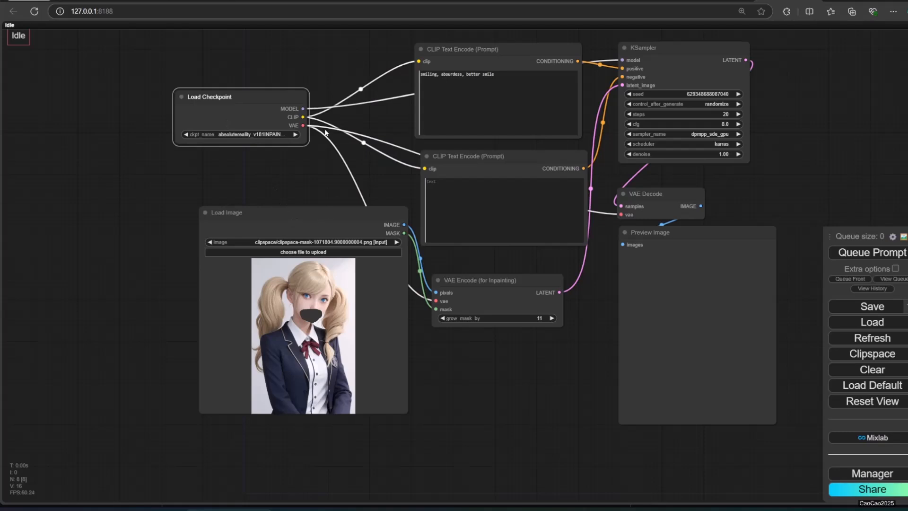
{"action": "mouse_move", "coordinate": [649, 192]}
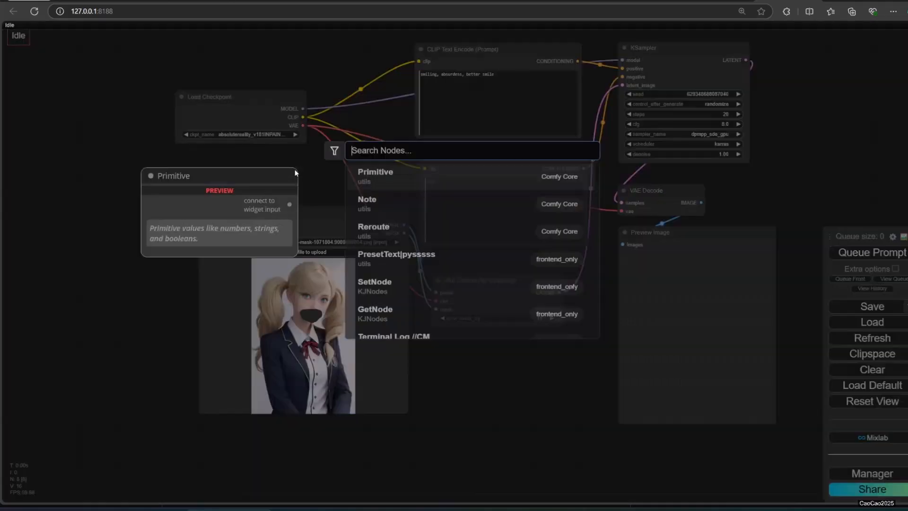
{"action": "type", "text": "se"}
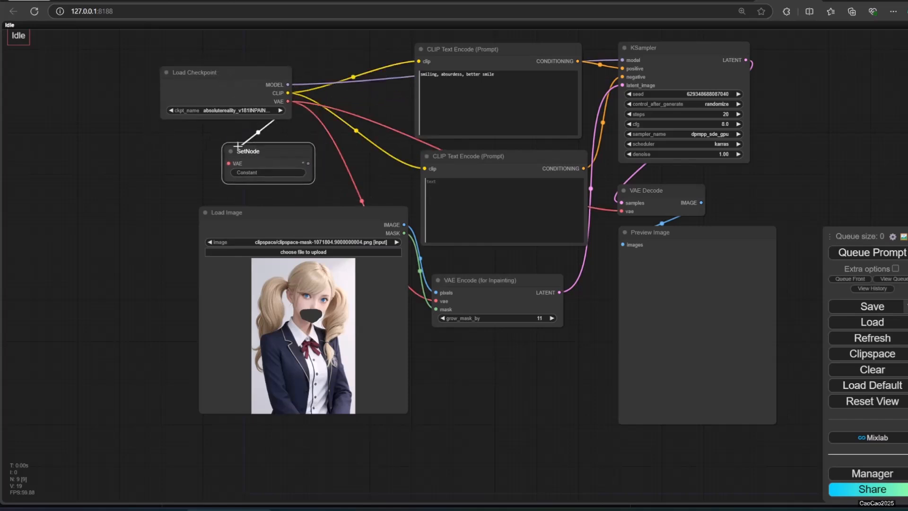
Add two Get_my_vae nodes feeding the vae inputs of VAE Decode and VAE Encode.
{"action": "double_click", "coordinate": [458, 363]}
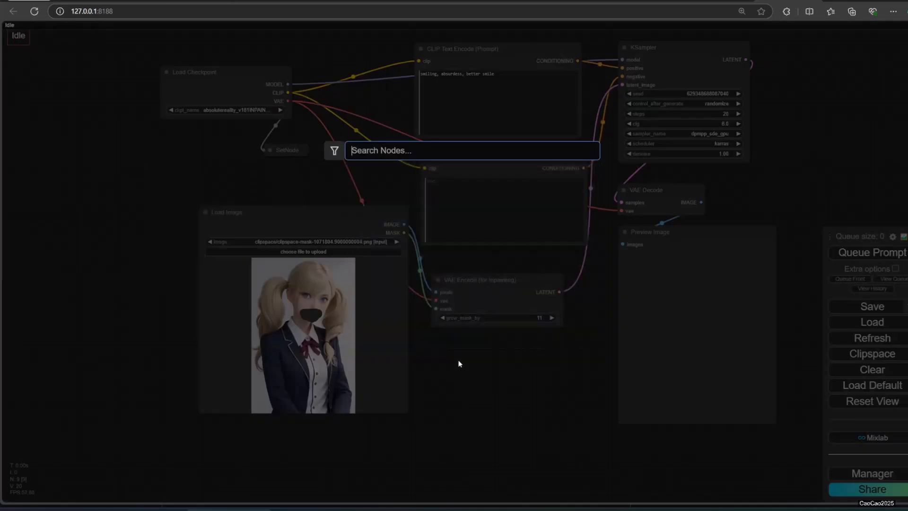
{"action": "type", "text": "get"}
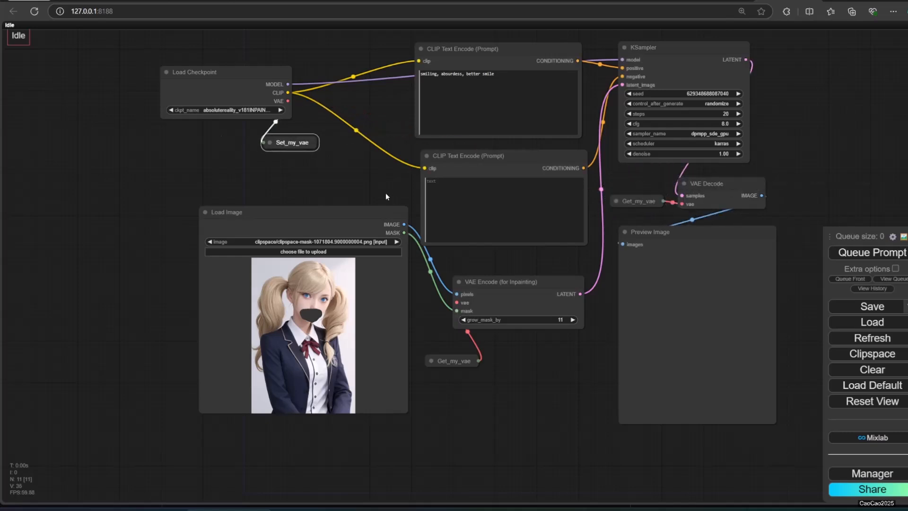
{"action": "mouse_move", "coordinate": [657, 51]}
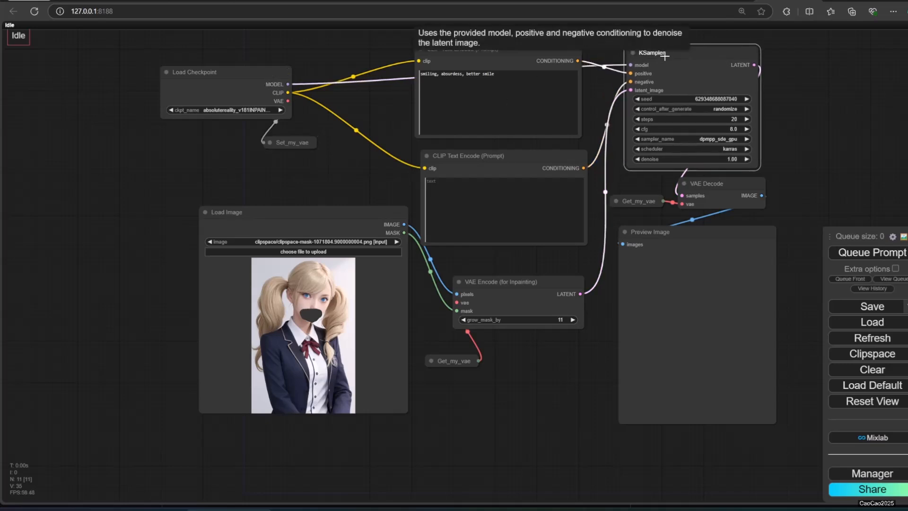
Route the checkpoint MODEL to KSampler through a Set_ckpt_ok / Get_ckpt_ok pair.
{"action": "double_click", "coordinate": [330, 69]}
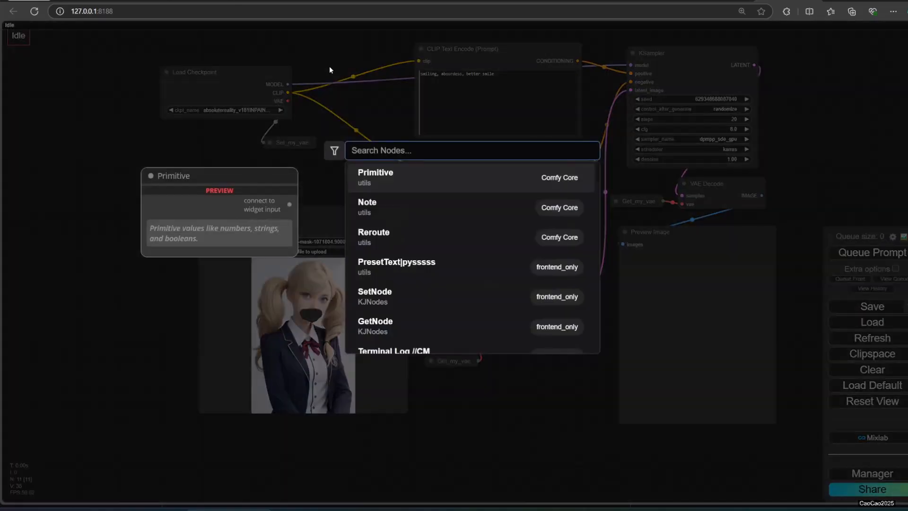
{"action": "left_click", "coordinate": [375, 291]}
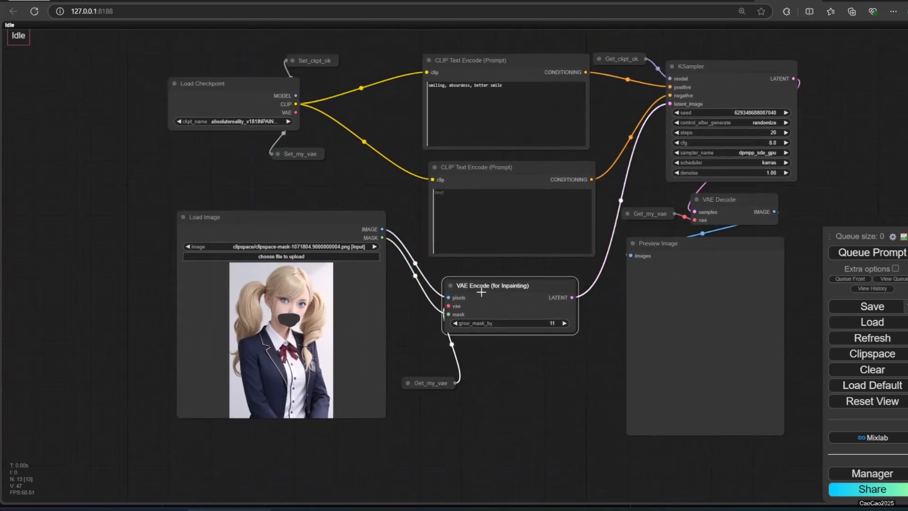
{"action": "scroll", "scroll_direction": "down", "scroll_amount": 3}
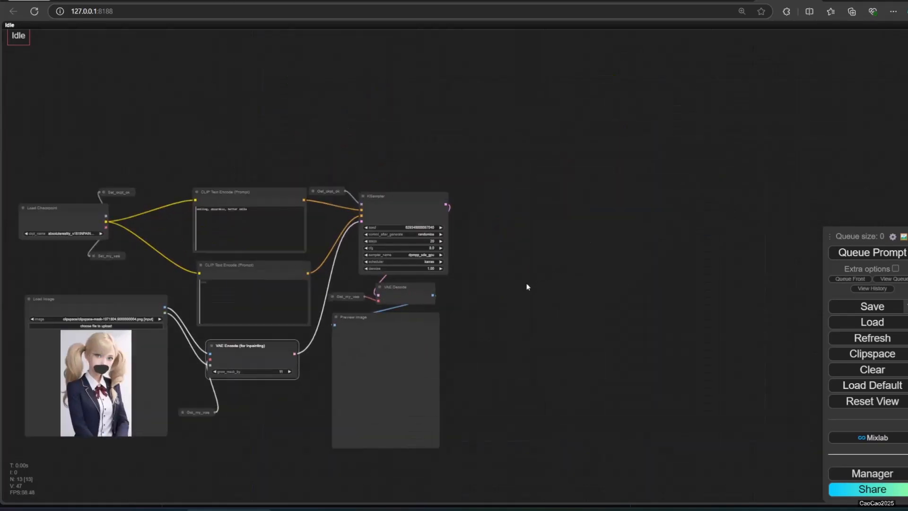
Add Get_image and Get_result nodes feeding new Preview Image nodes on empty canvas.
{"action": "type", "text": "get"}
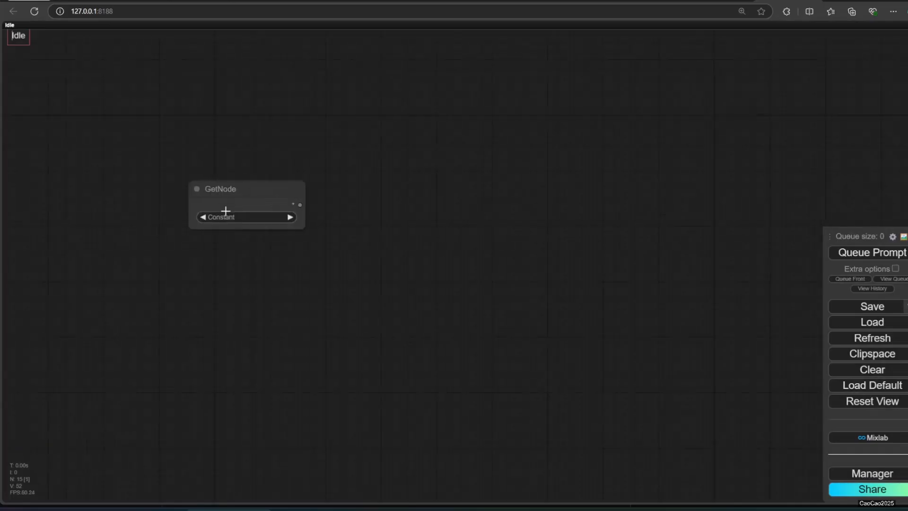
{"action": "type", "text": "preview"}
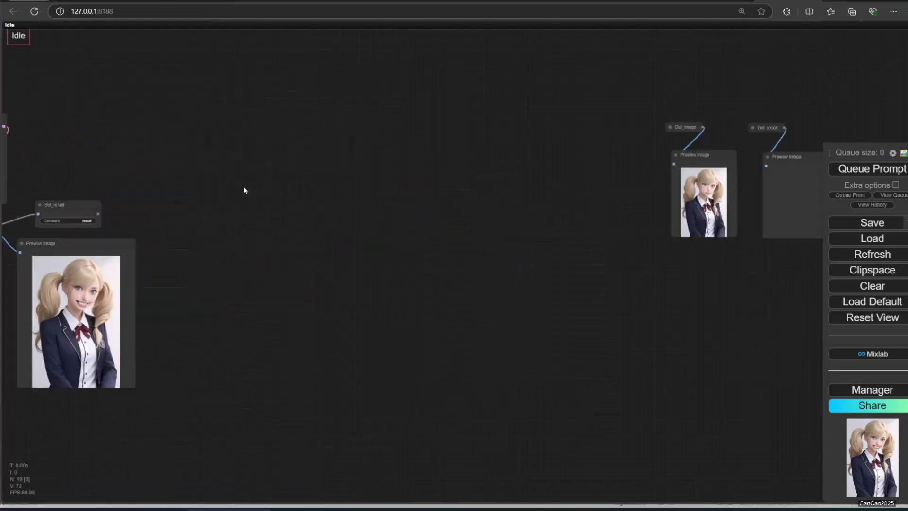
Queue the prompt so the distant previews fill with the source image and inpainted result.
{"action": "left_click", "coordinate": [871, 168]}
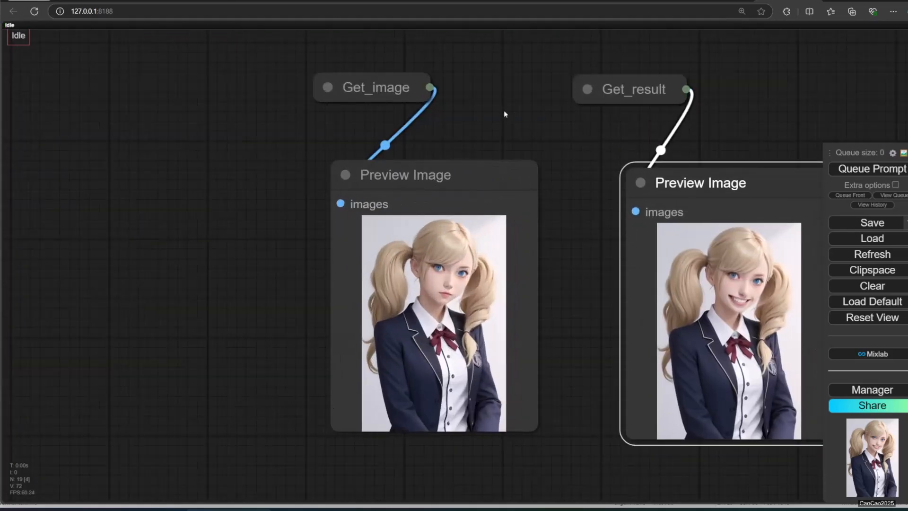
{"action": "left_click", "coordinate": [873, 168]}
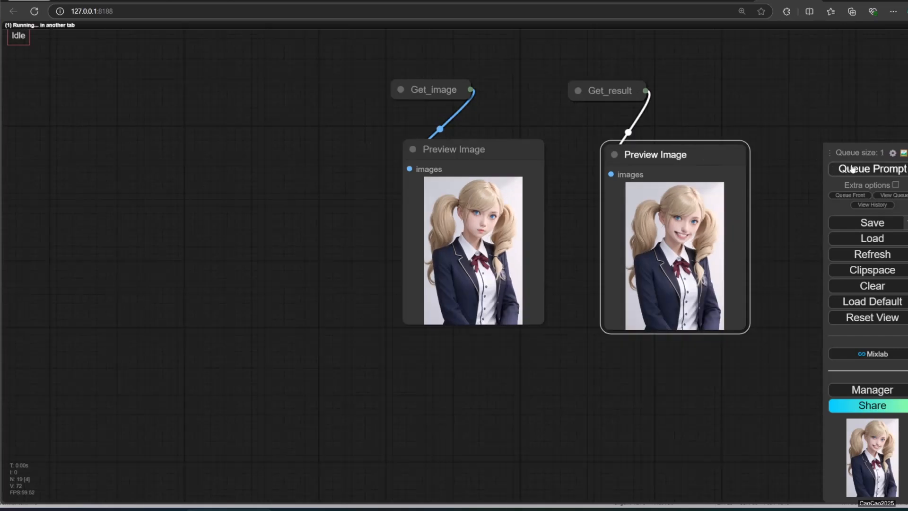
{"action": "left_click", "coordinate": [871, 168]}
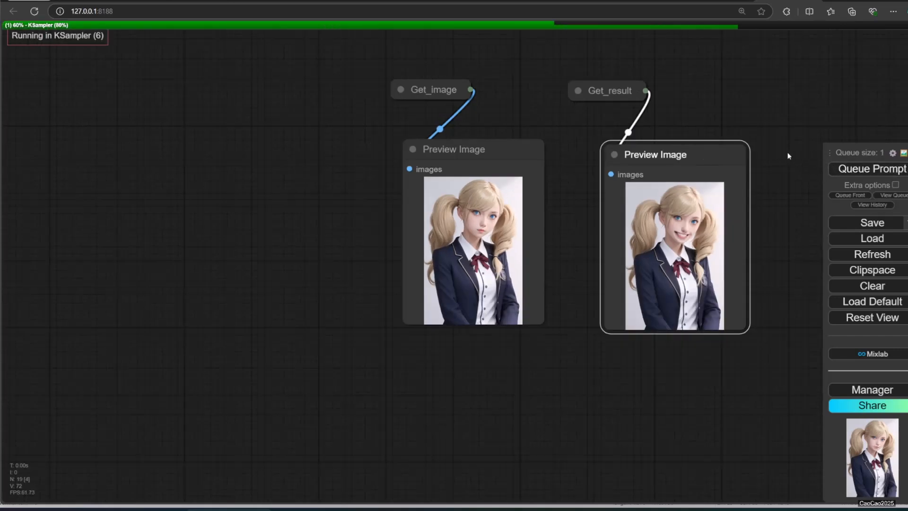